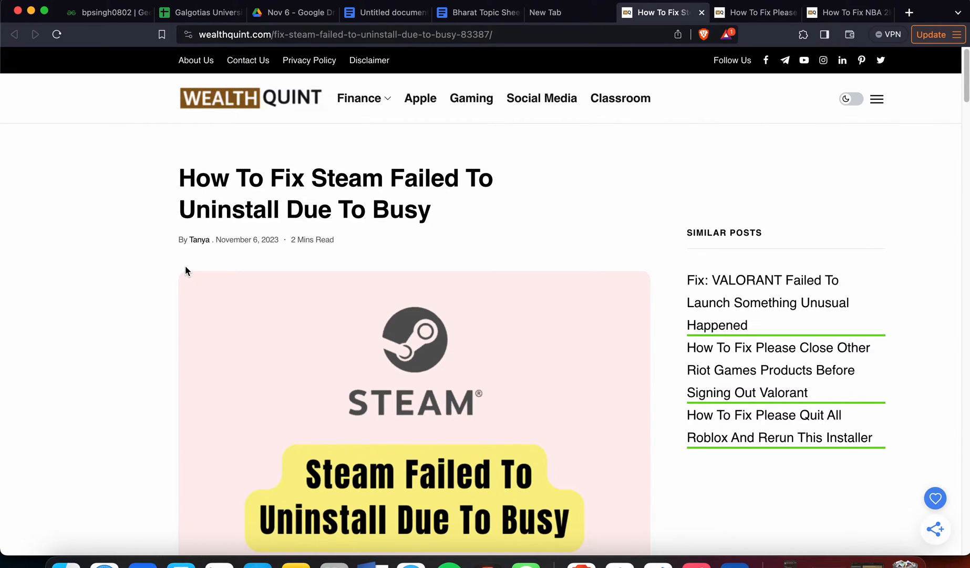
scroll(down, 3)
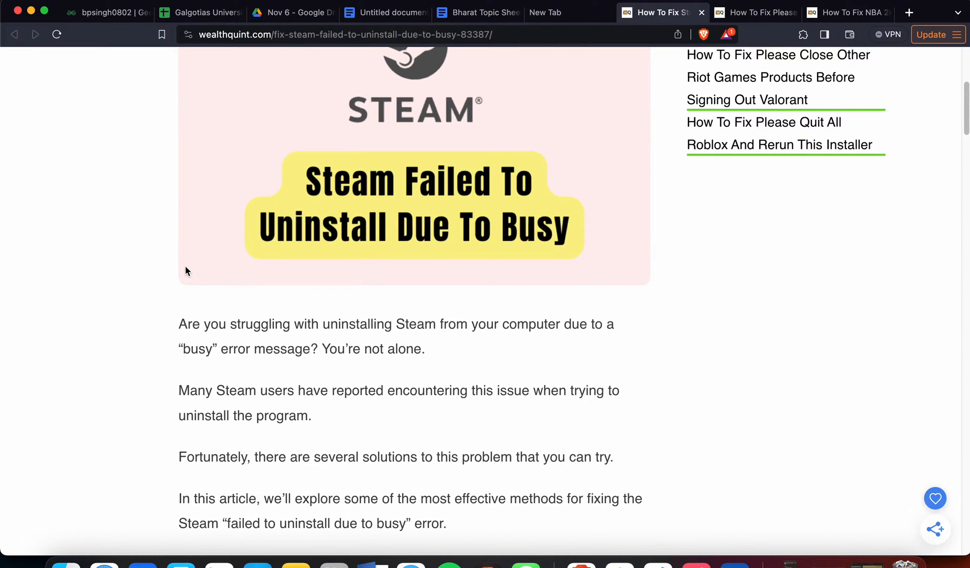
scroll(down, 3)
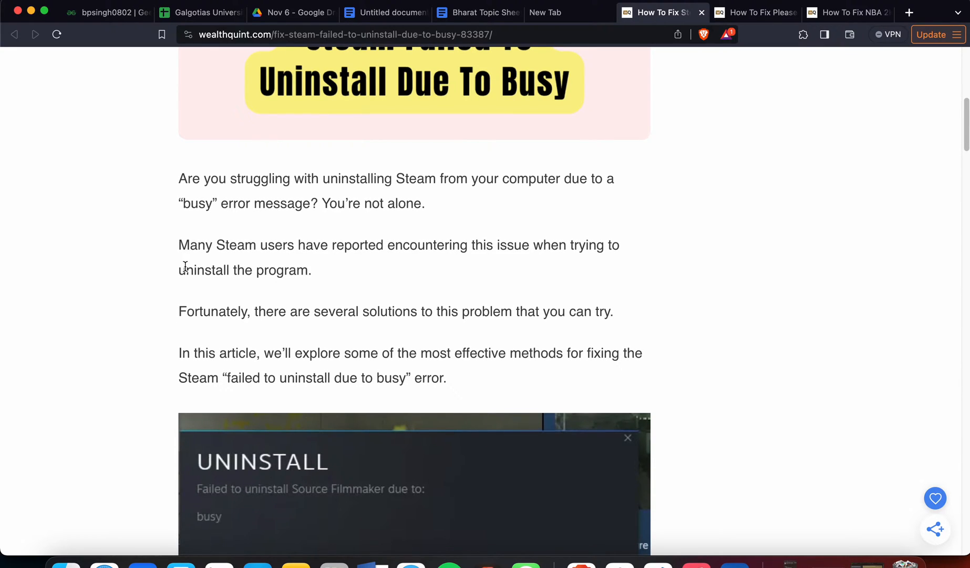
scroll(down, 3)
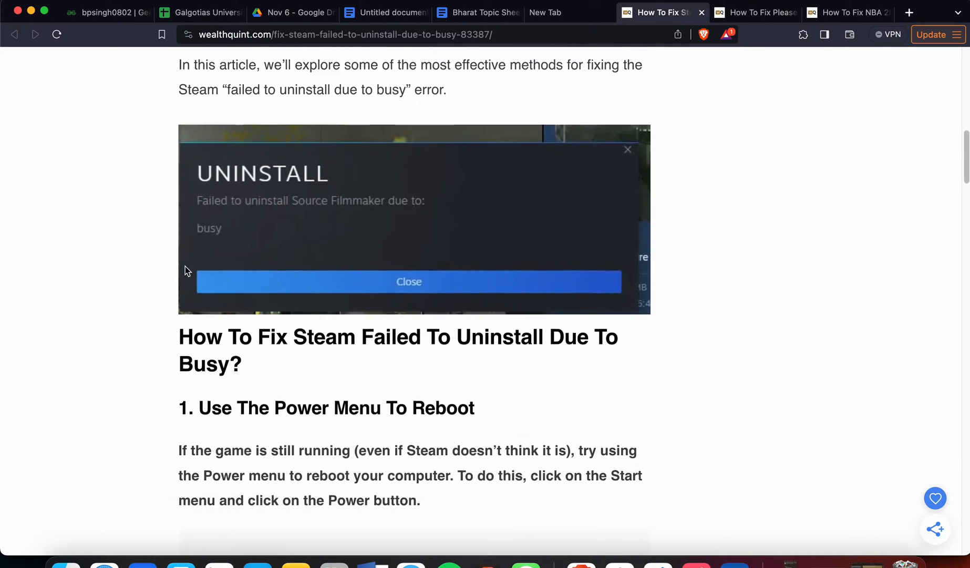
scroll(down, 3)
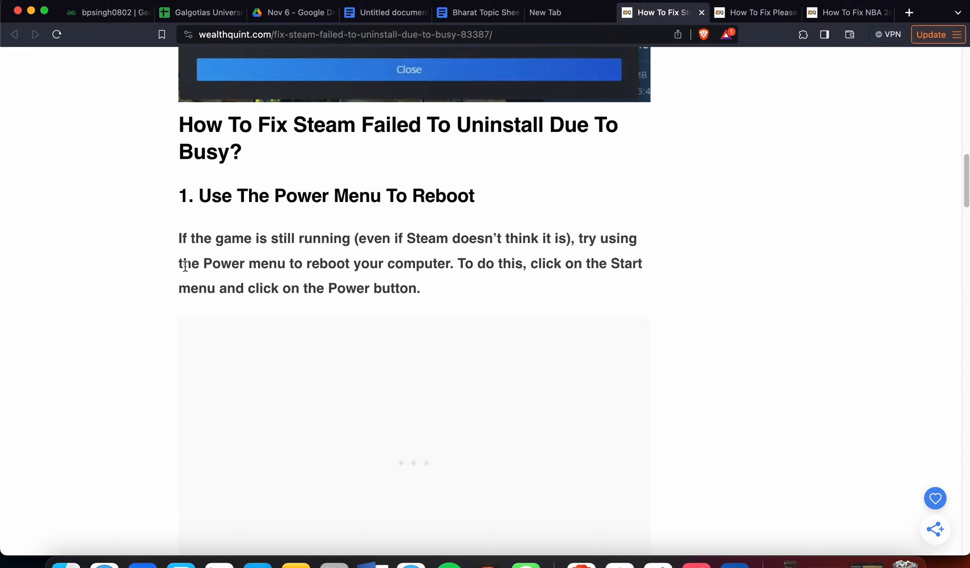
mouse_move(156, 279)
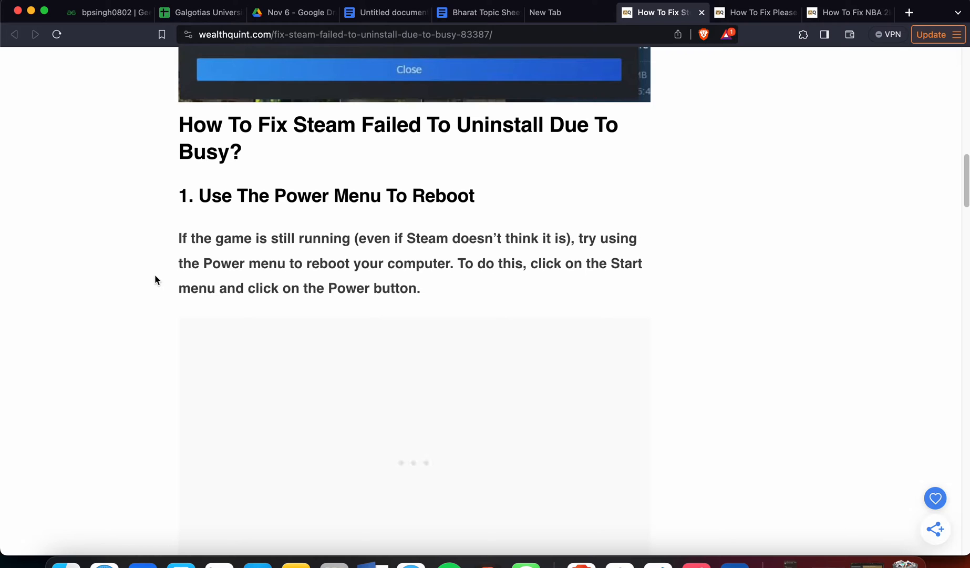
scroll(down, 3)
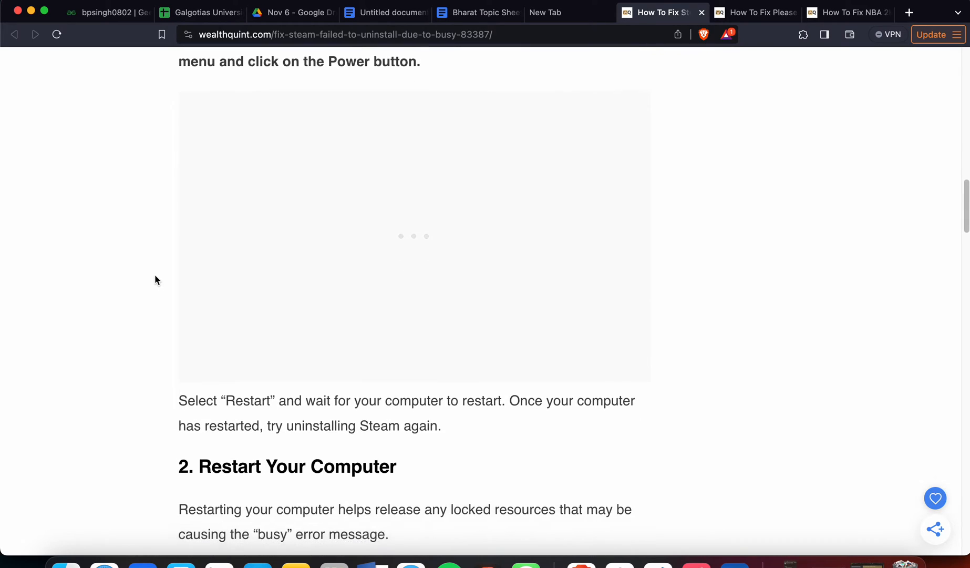
scroll(down, 3)
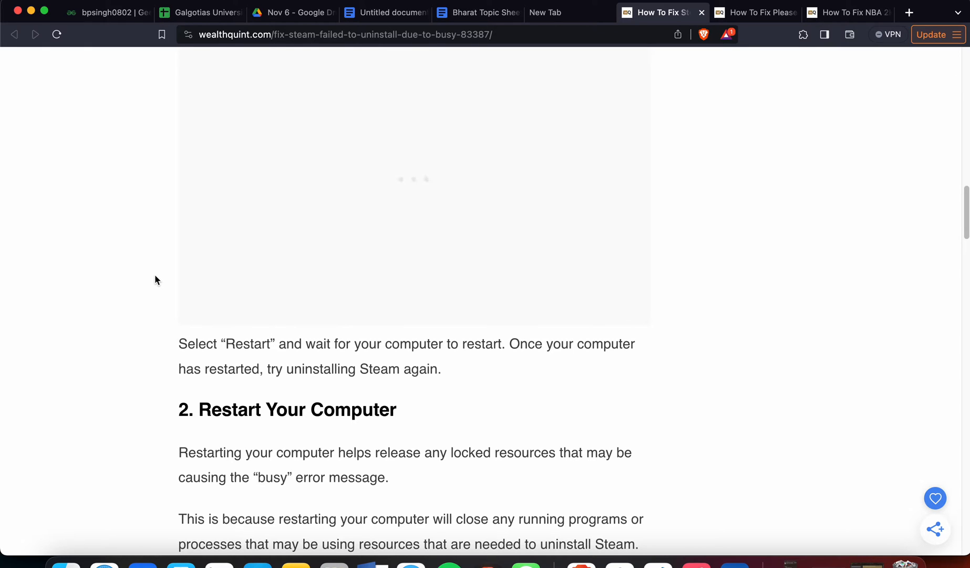
scroll(down, 3)
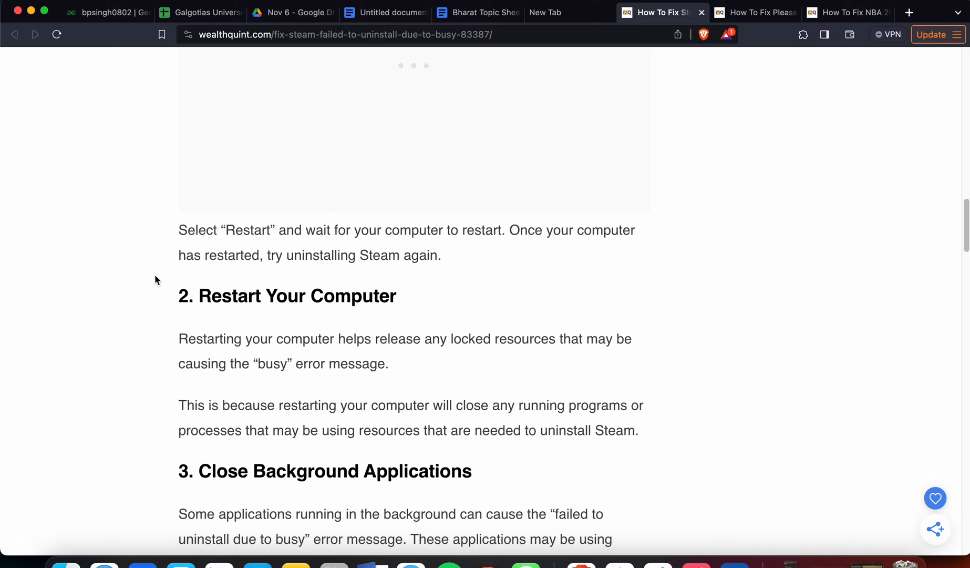
scroll(down, 3)
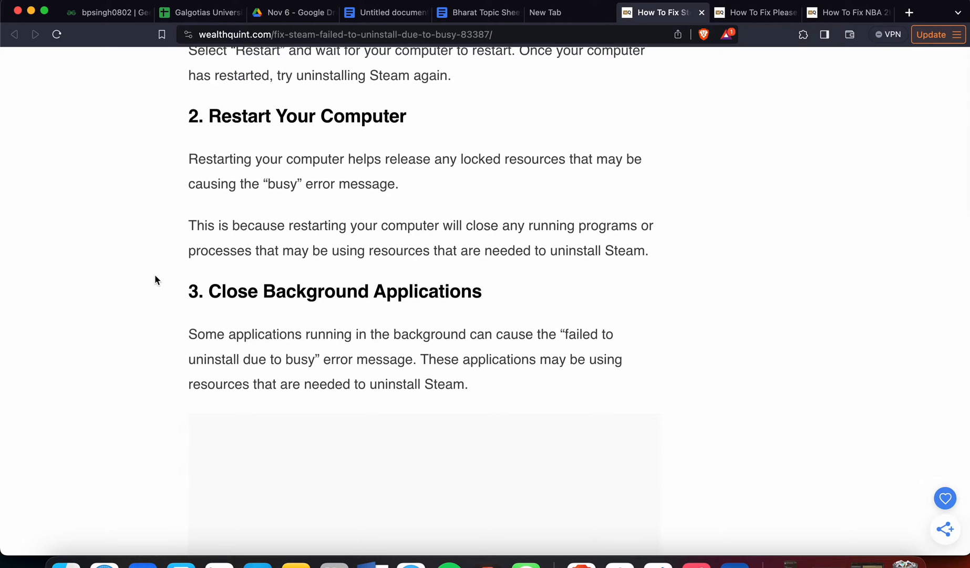
scroll(down, 3)
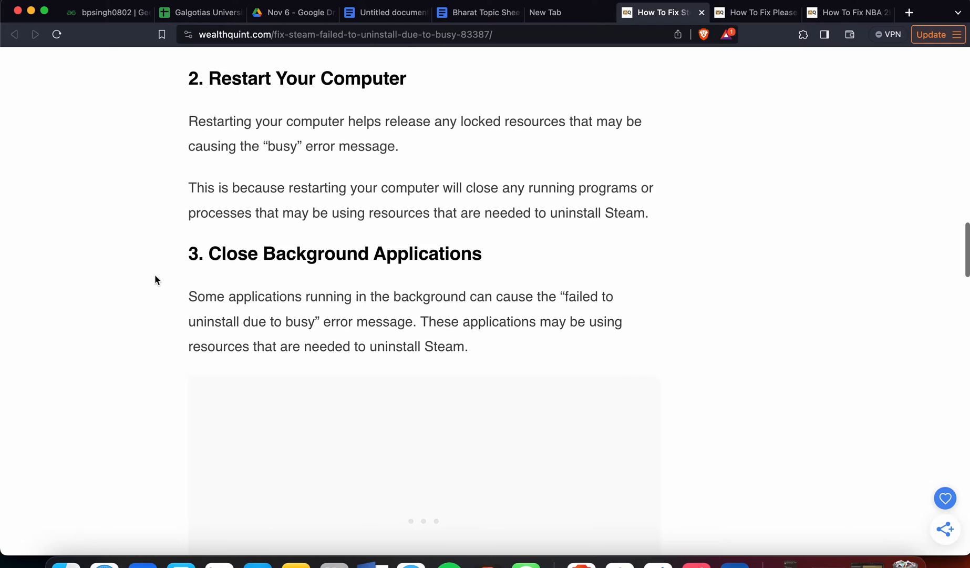
scroll(down, 3)
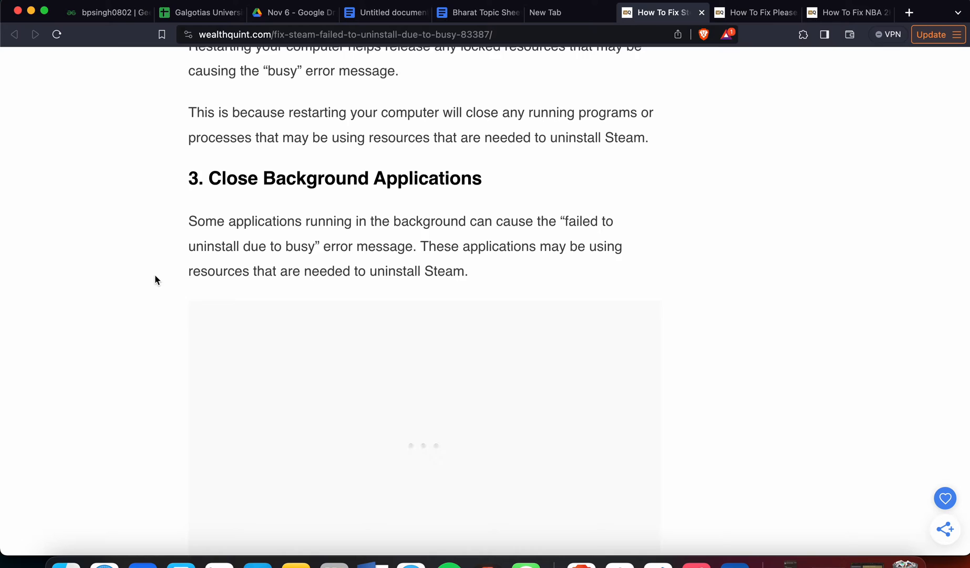
scroll(down, 3)
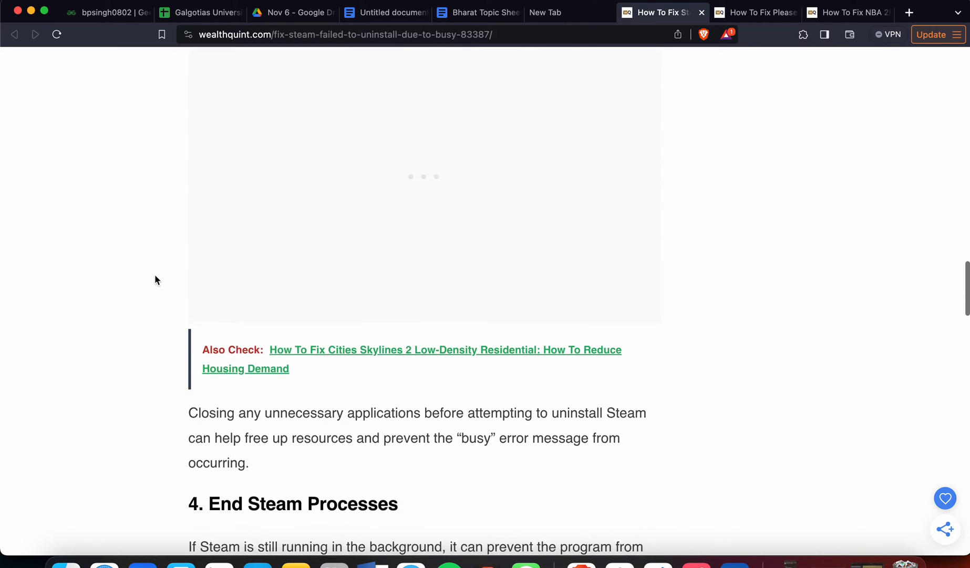
scroll(down, 3)
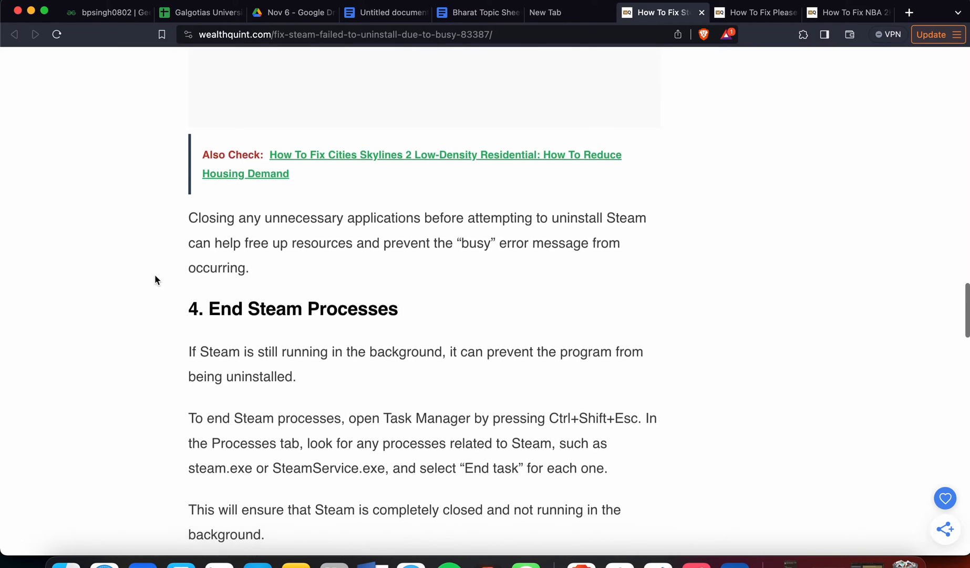
scroll(down, 3)
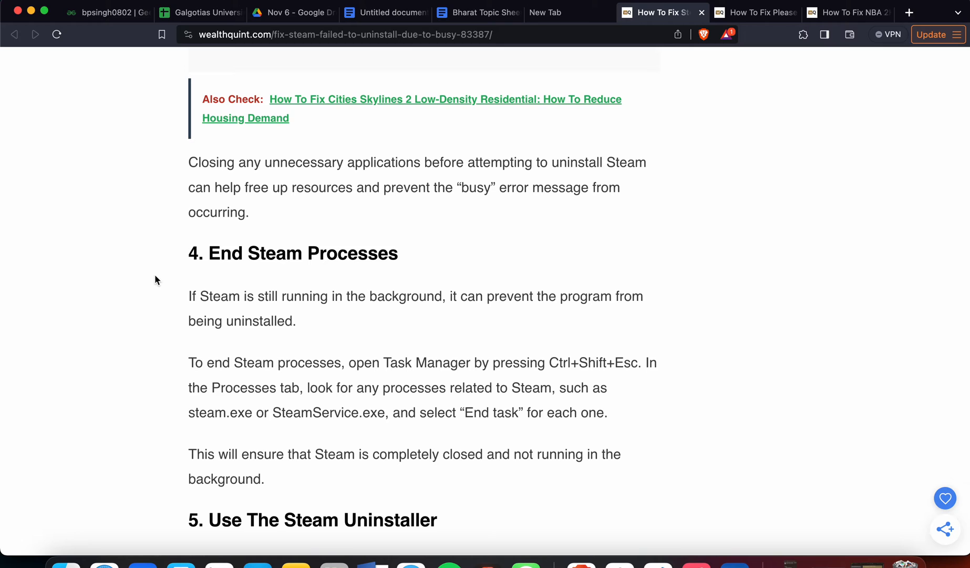
scroll(down, 3)
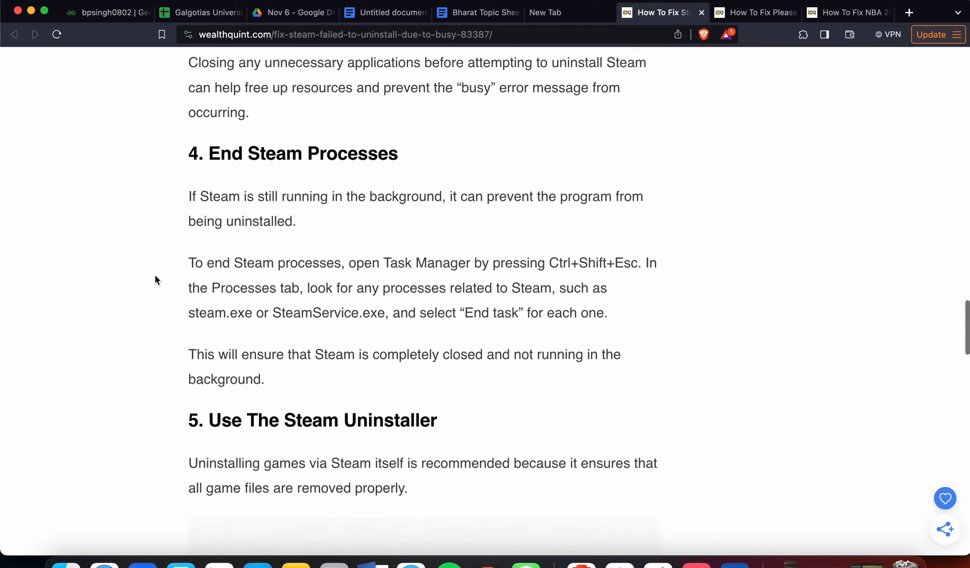
scroll(down, 3)
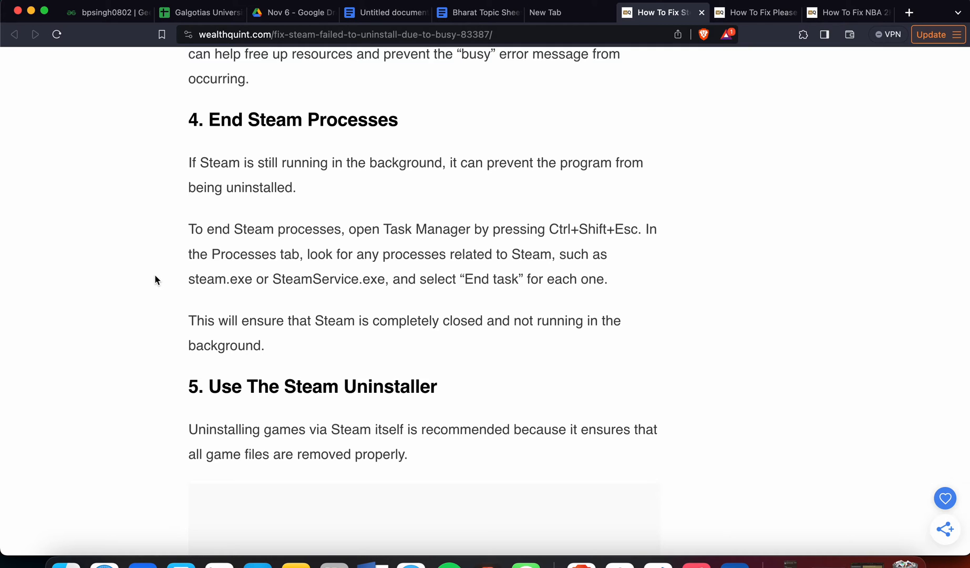
scroll(down, 3)
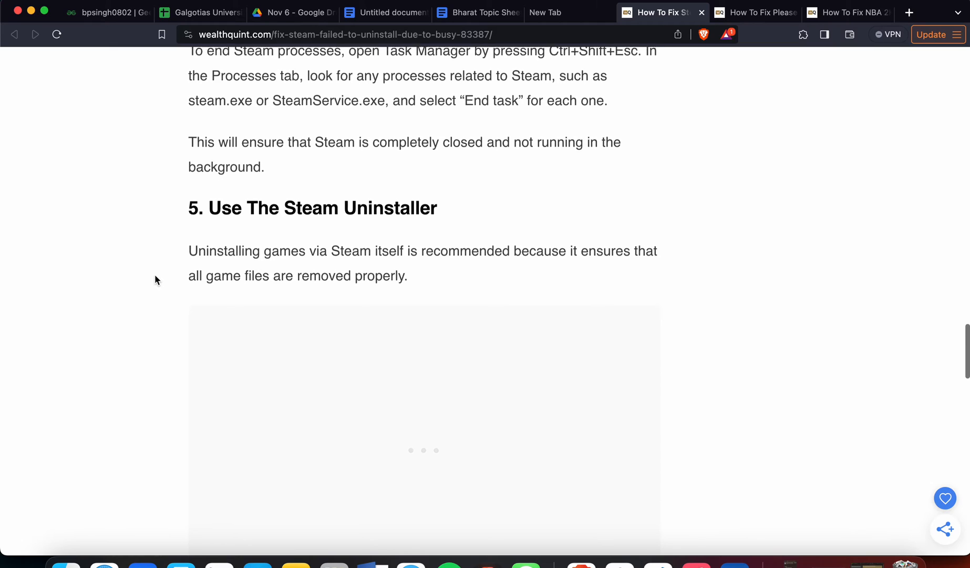
scroll(down, 3)
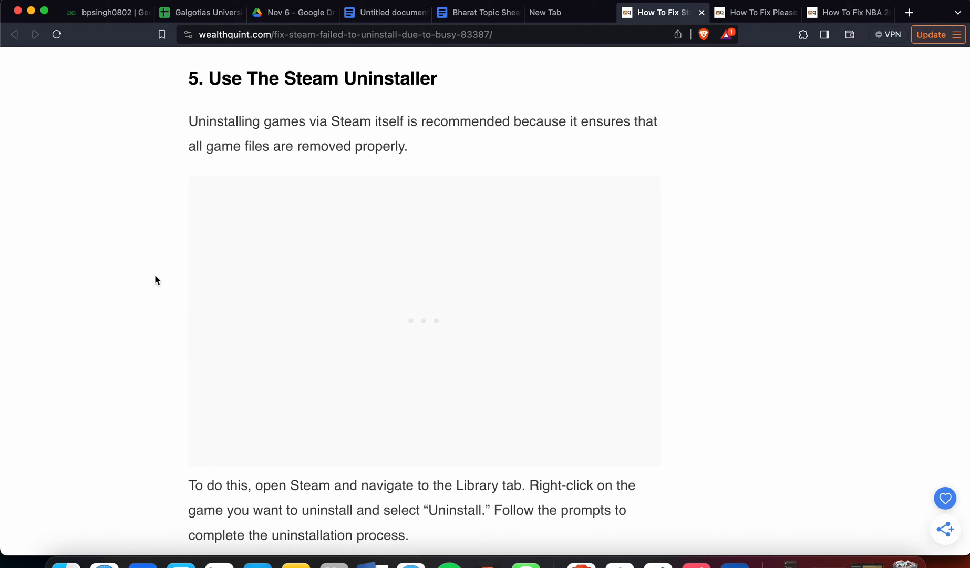
scroll(down, 3)
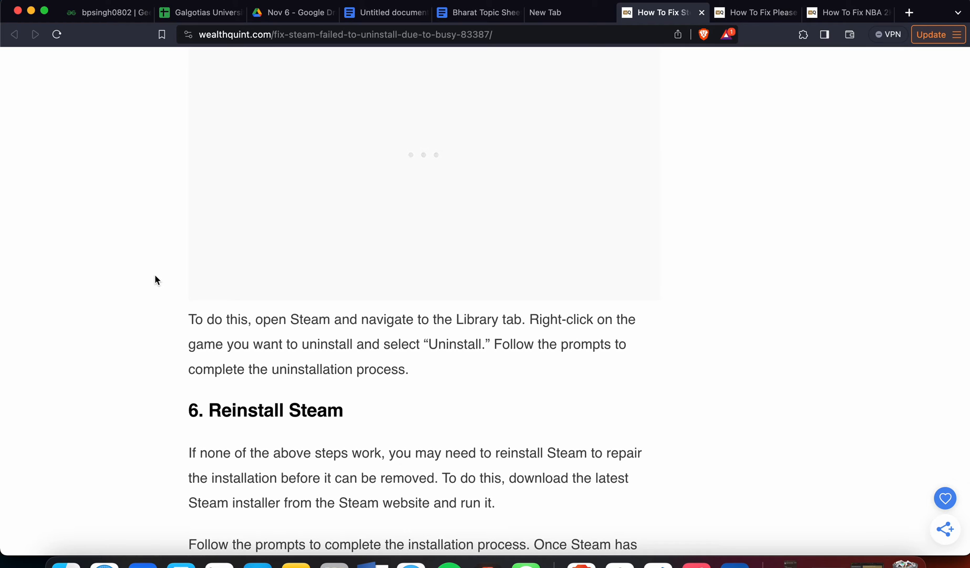
scroll(down, 3)
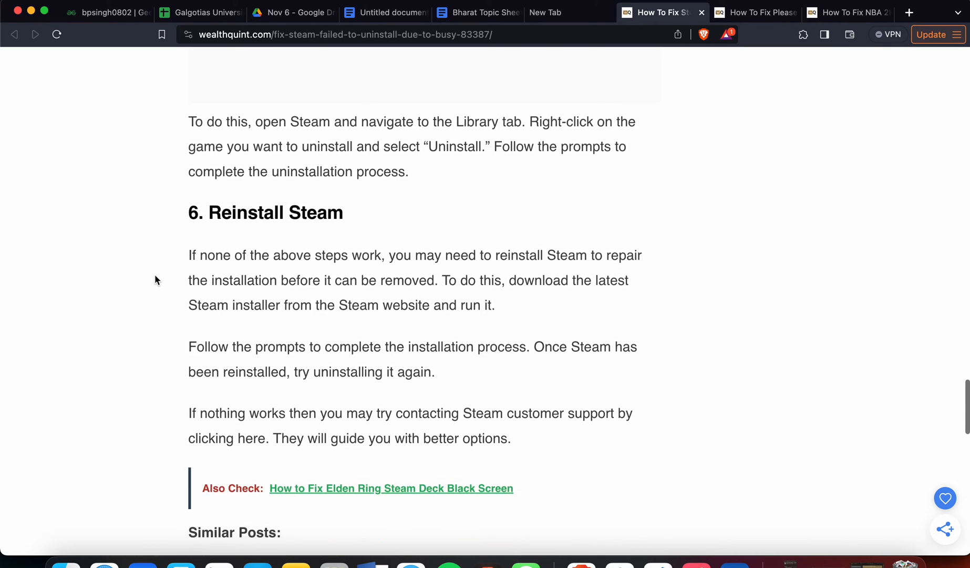
scroll(down, 3)
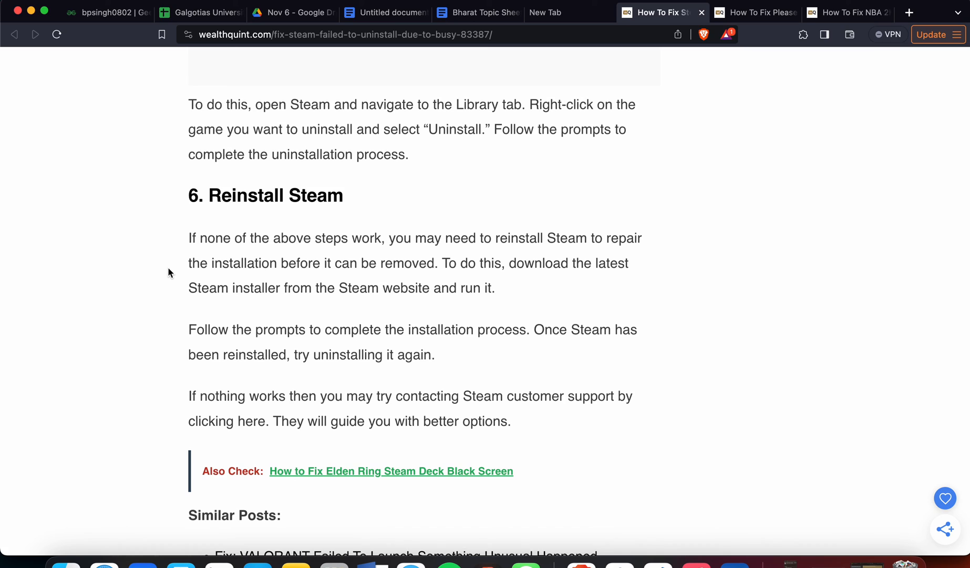
mouse_move(250, 427)
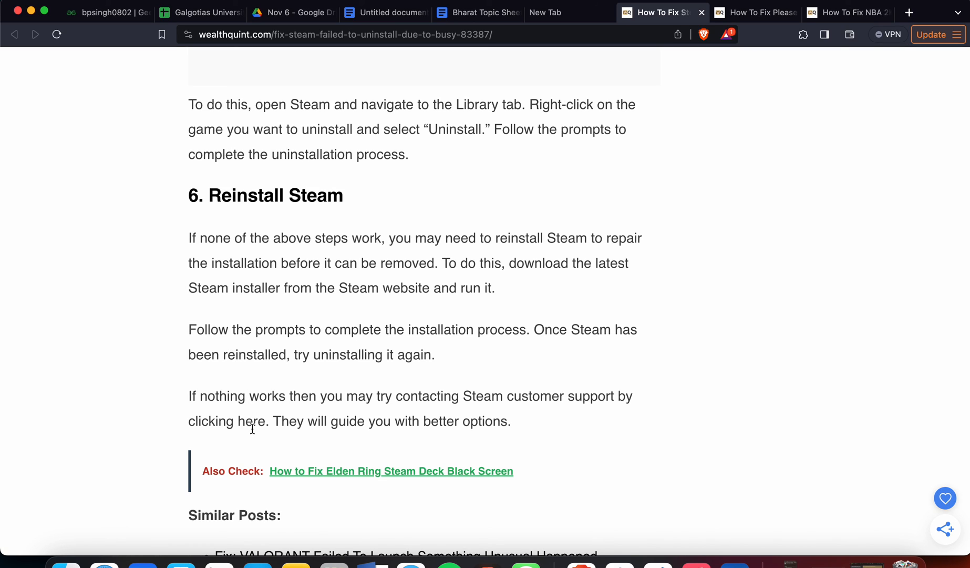
mouse_move(174, 433)
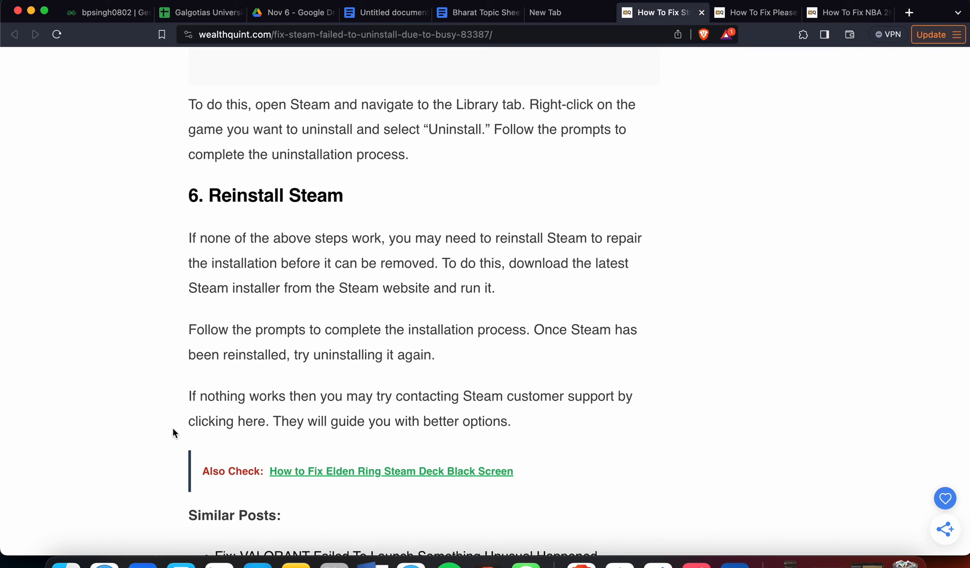